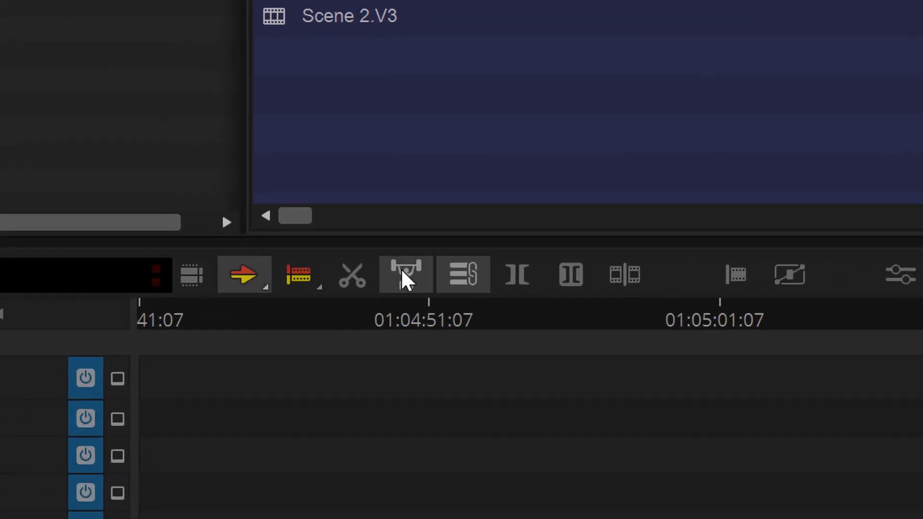
pyautogui.moveTo(352, 274)
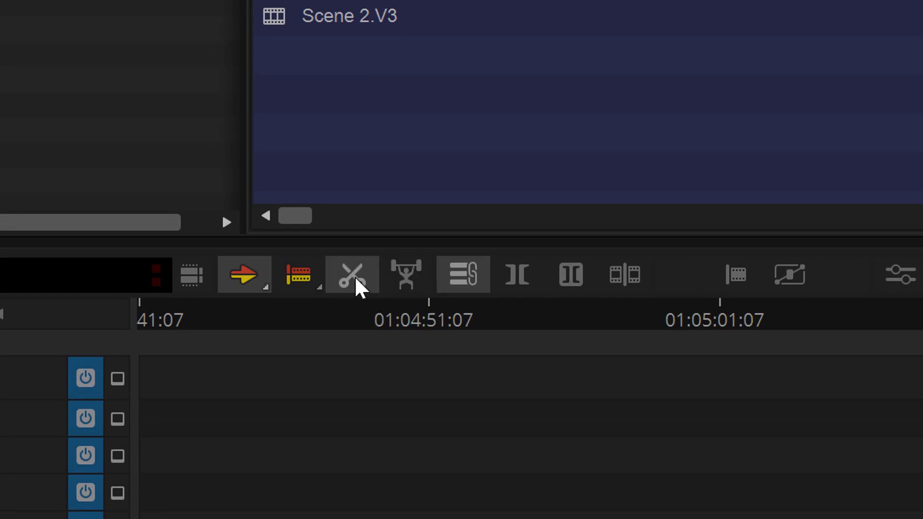
pyautogui.moveTo(404, 275)
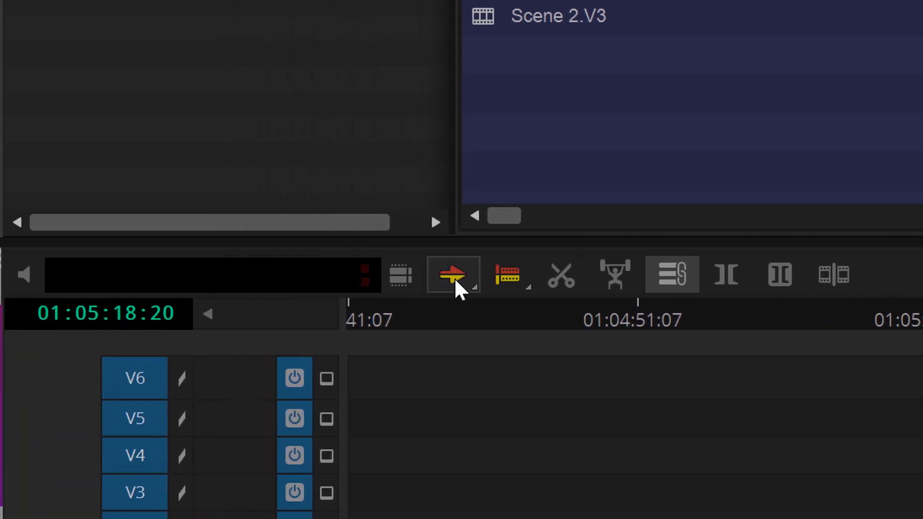
pyautogui.moveTo(507, 274)
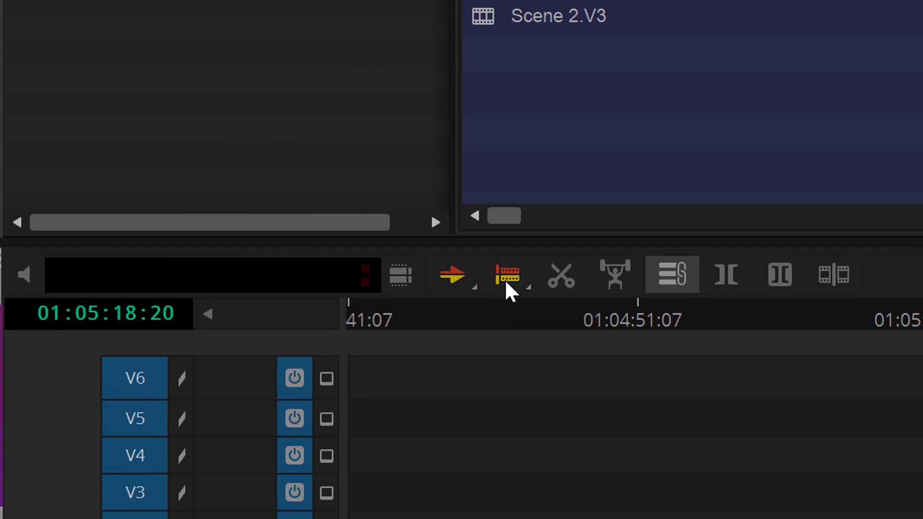
pyautogui.moveTo(454, 283)
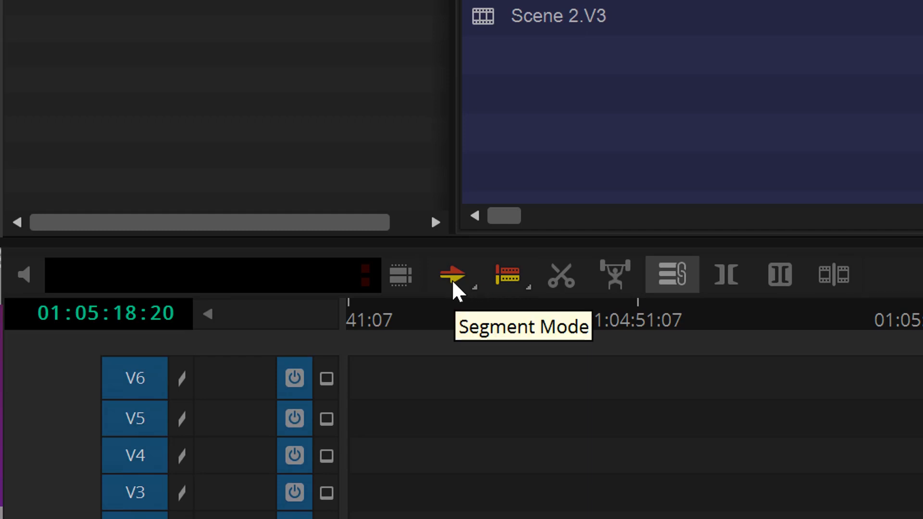
# Enable both Lift/Overwrite (red) and Extract/Splice-in (yellow) in the Segment Mode options.
pyautogui.click(452, 274)
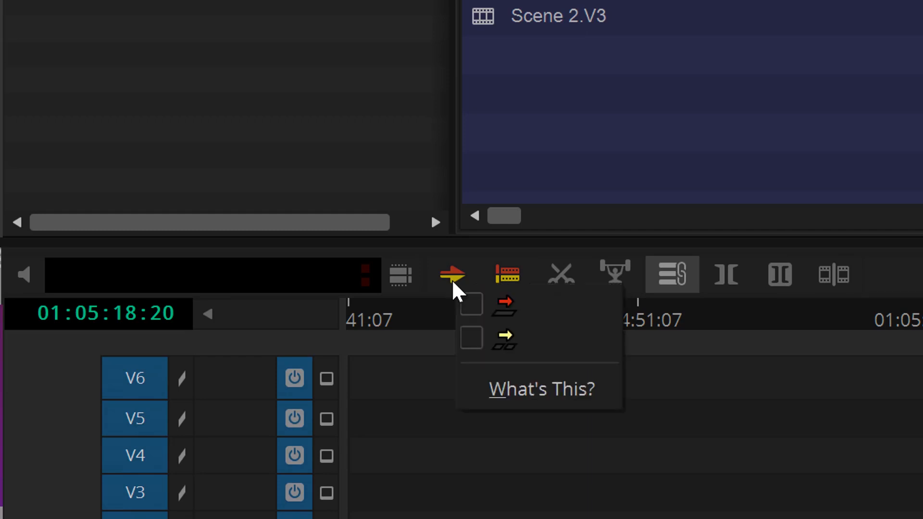
pyautogui.click(470, 305)
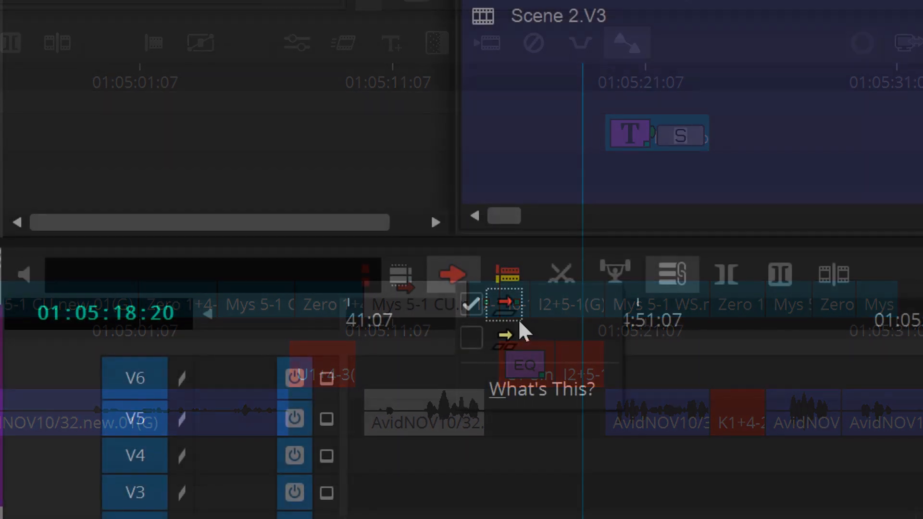
pyautogui.click(503, 338)
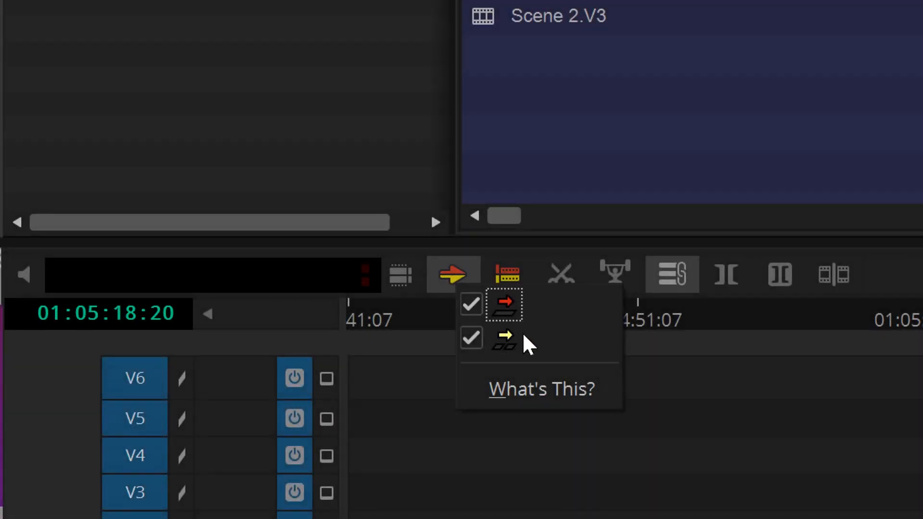
pyautogui.moveTo(547, 347)
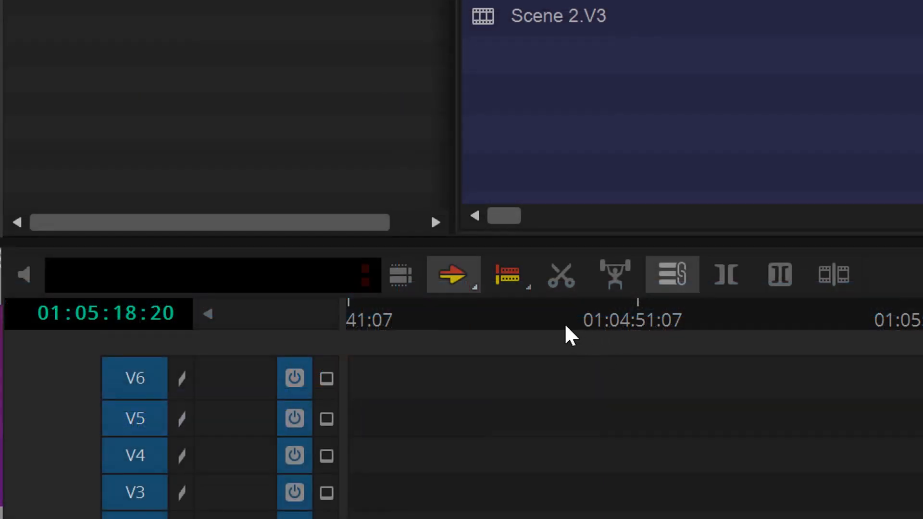
# Check both the red and yellow entries in the Trim Mode button's options menu.
pyautogui.click(507, 274)
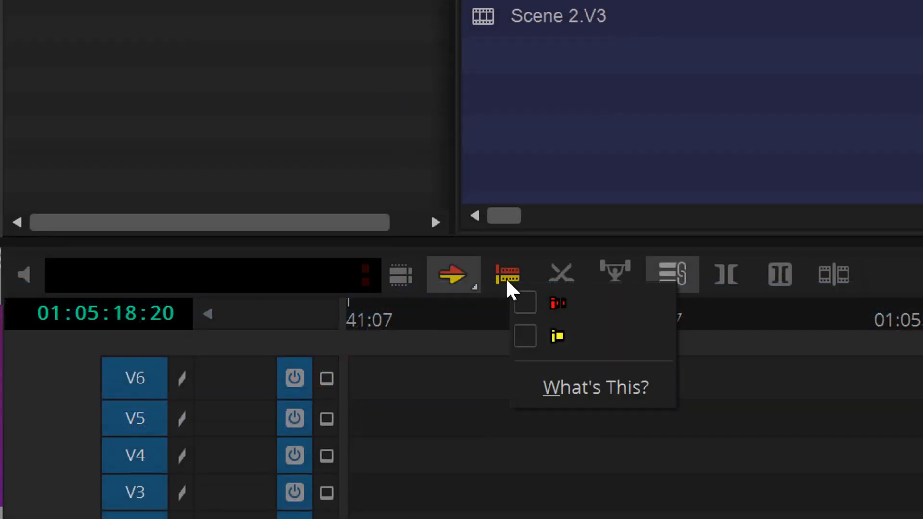
pyautogui.click(523, 303)
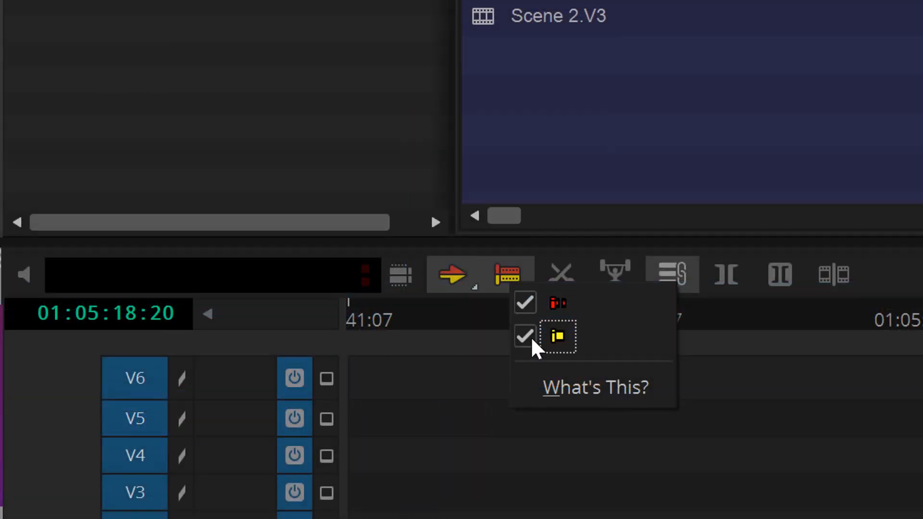
pyautogui.click(525, 302)
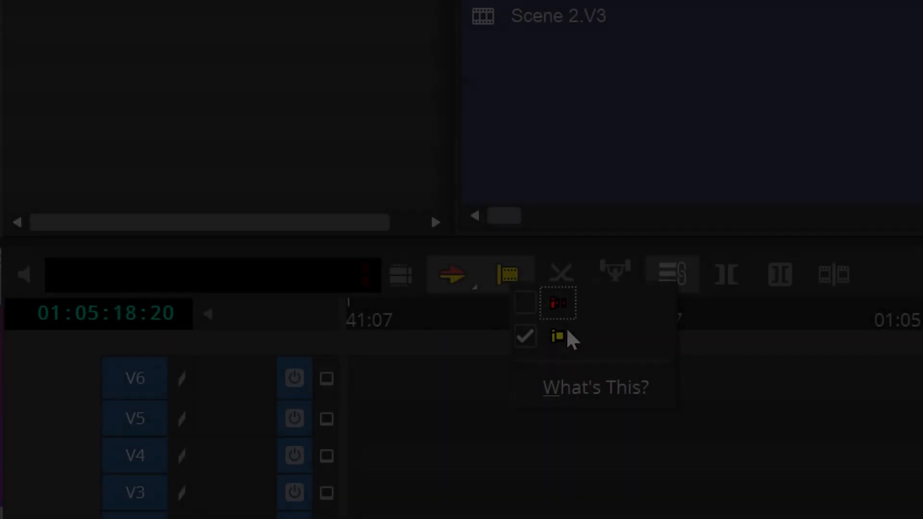
pyautogui.click(524, 303)
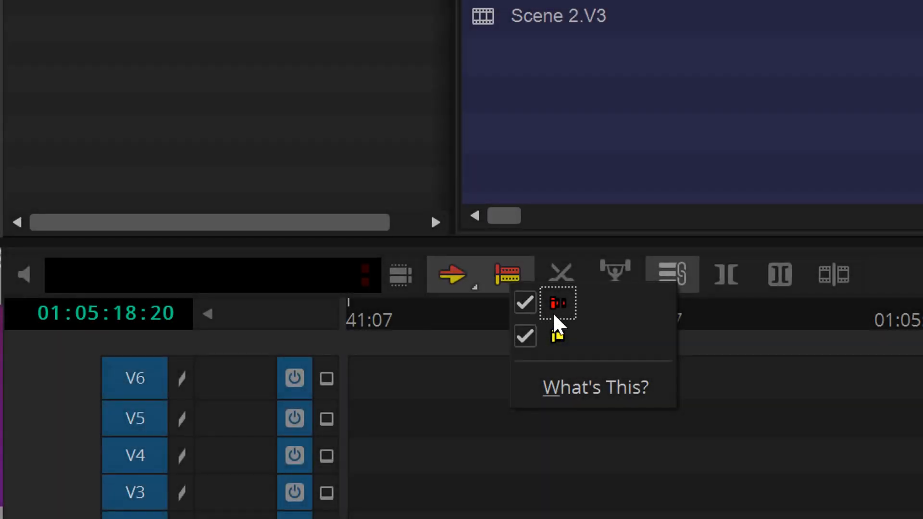
pyautogui.moveTo(607, 342)
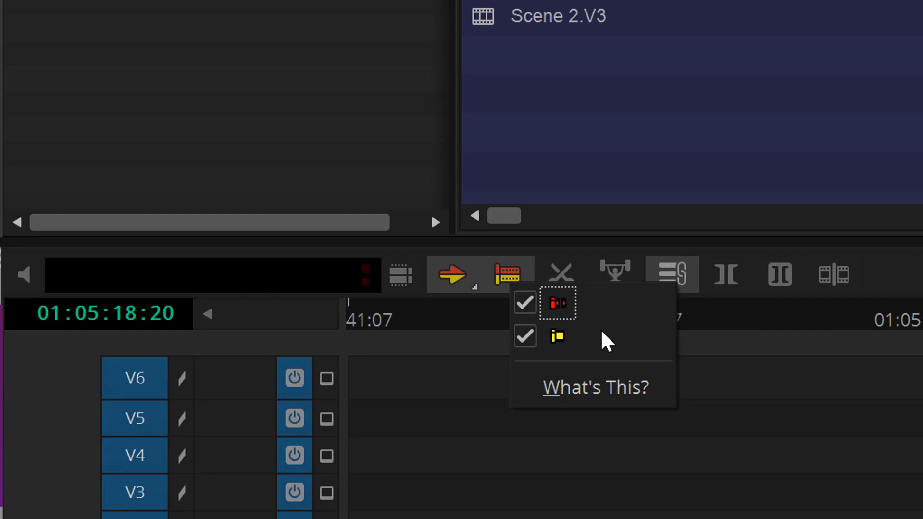